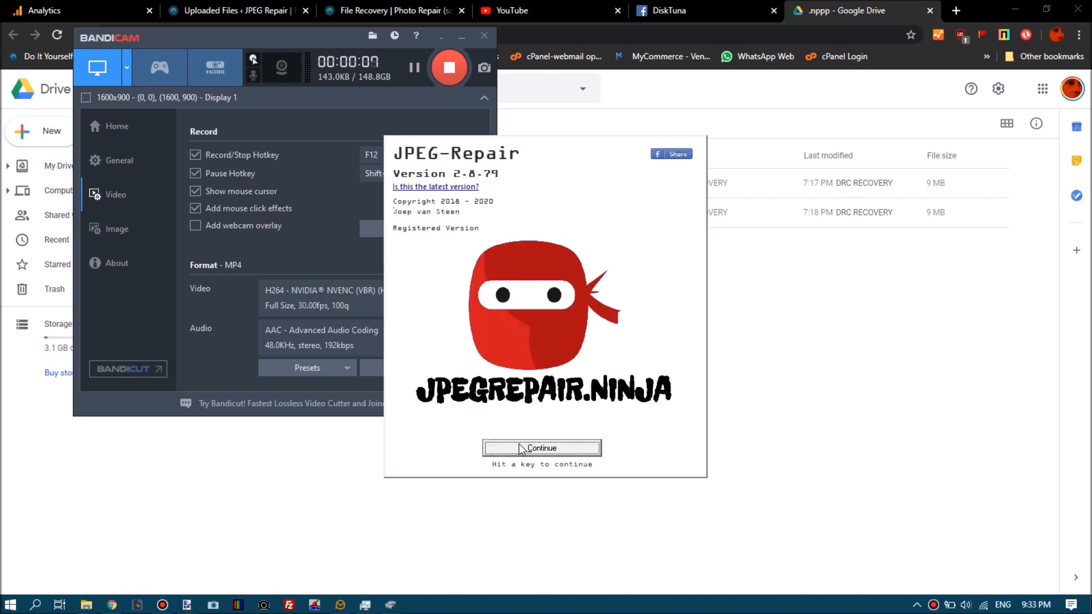
- Dismiss the JPEG-Repair splash screen and minimize the nppp folder window
click(541, 447)
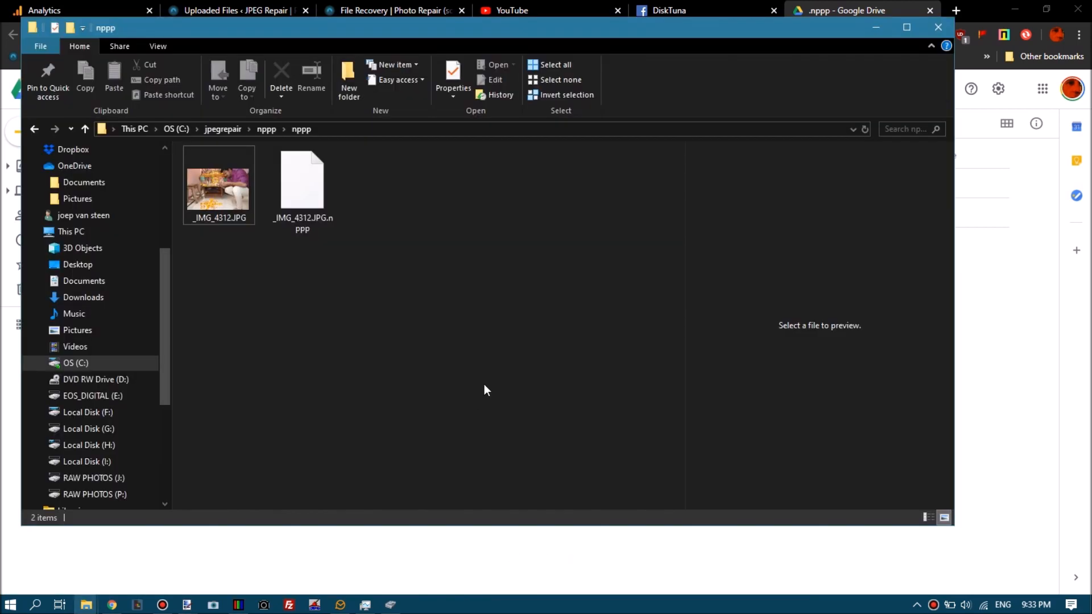
mouse_move(873, 28)
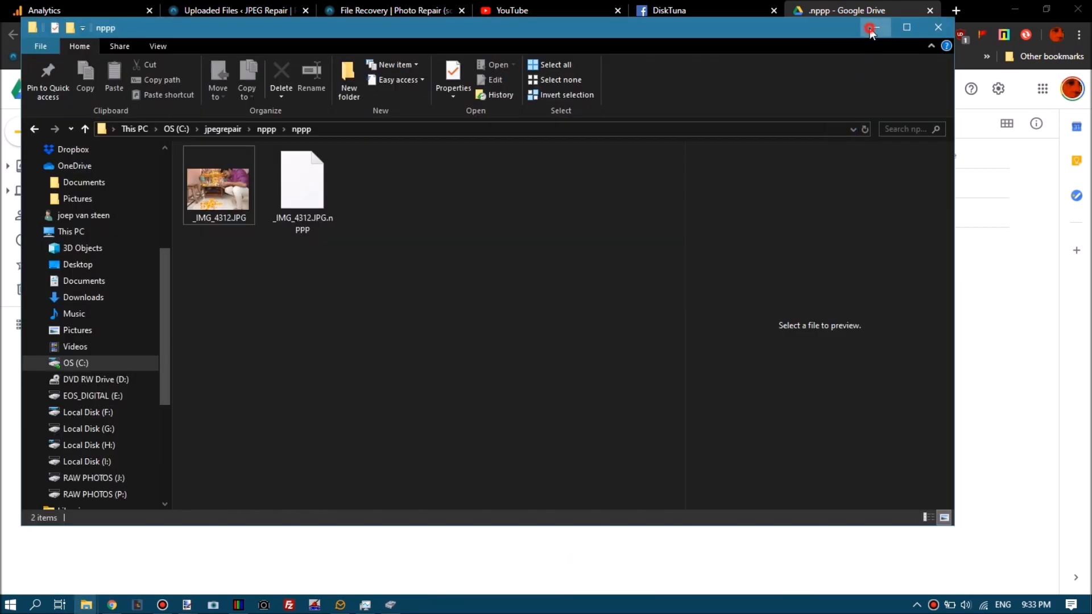
click(875, 28)
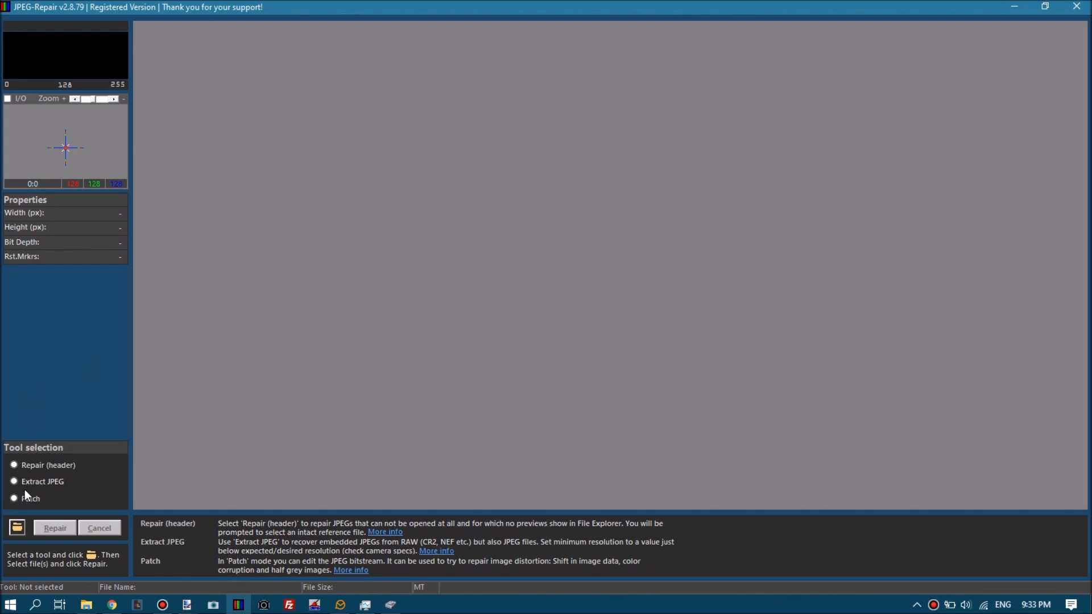
- Set Patch mode on the .nppp file as corrupted, appending 8192 header bytes
click(14, 498)
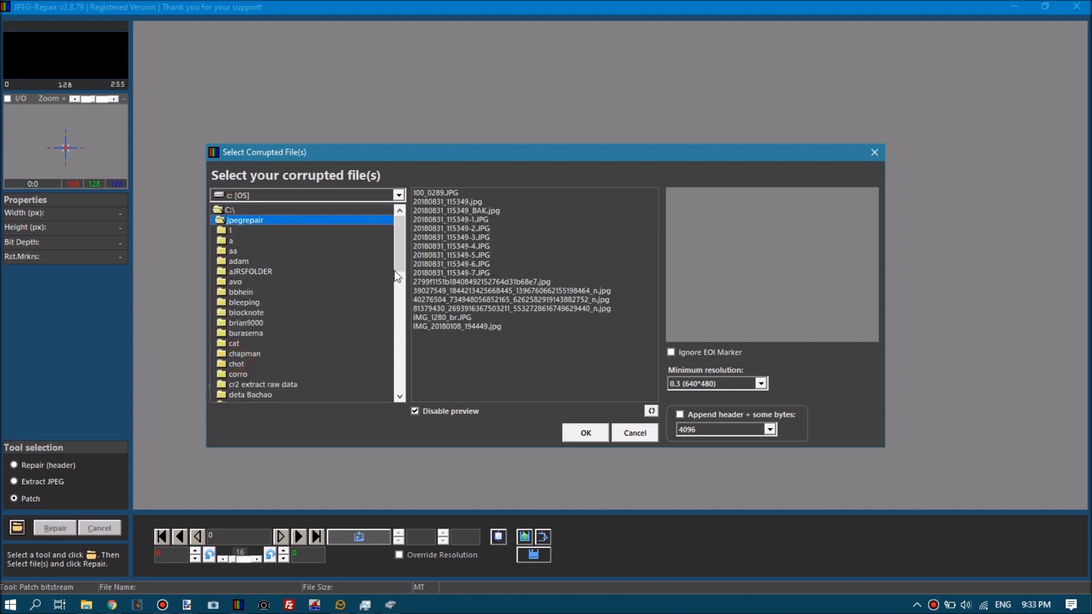
scroll(down, 3)
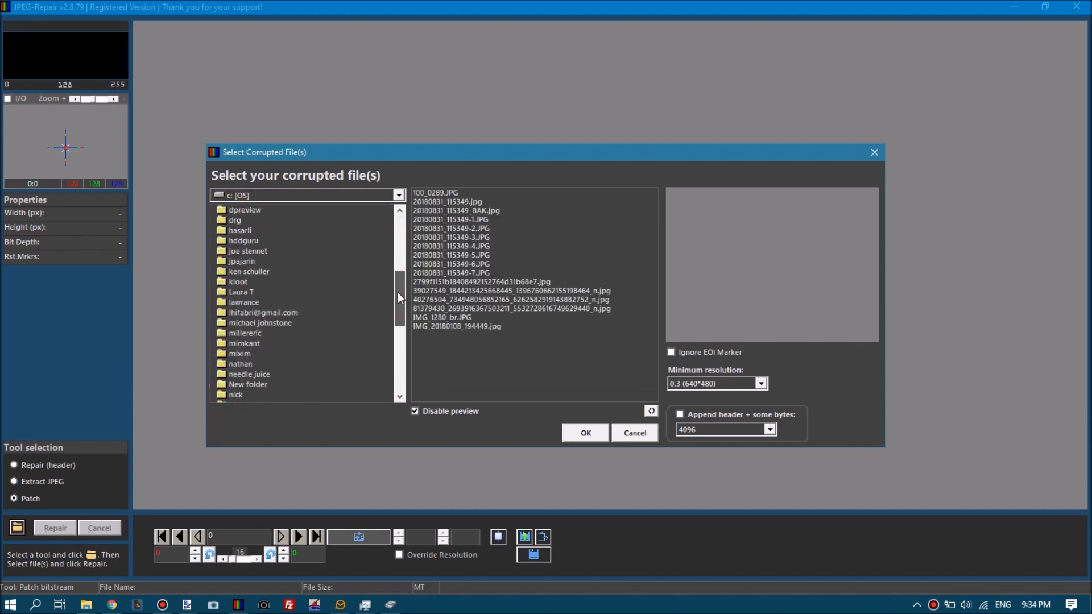
scroll(down, 3)
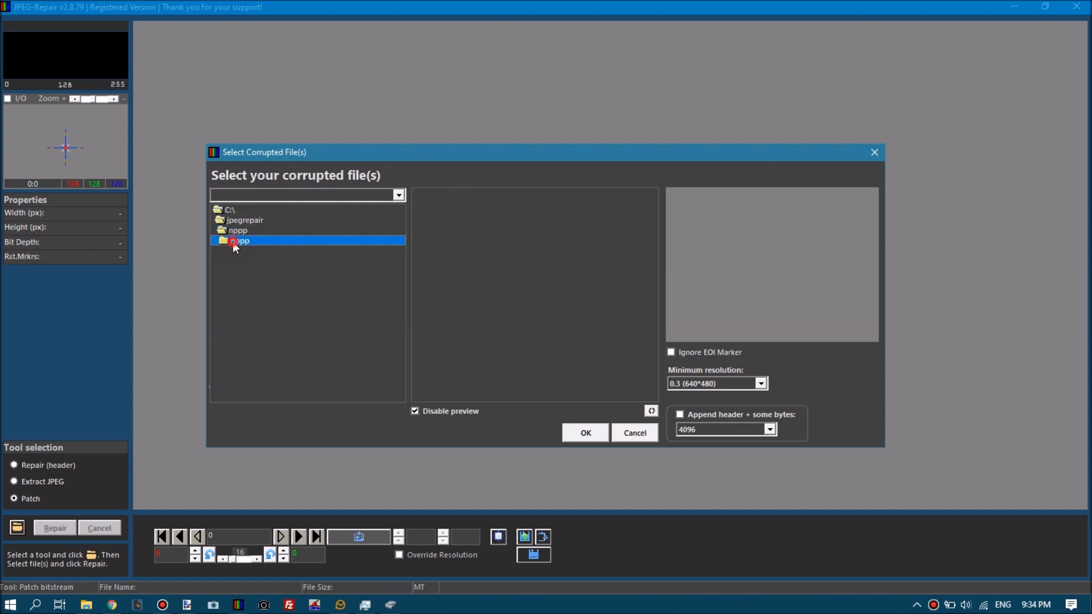
double_click(238, 240)
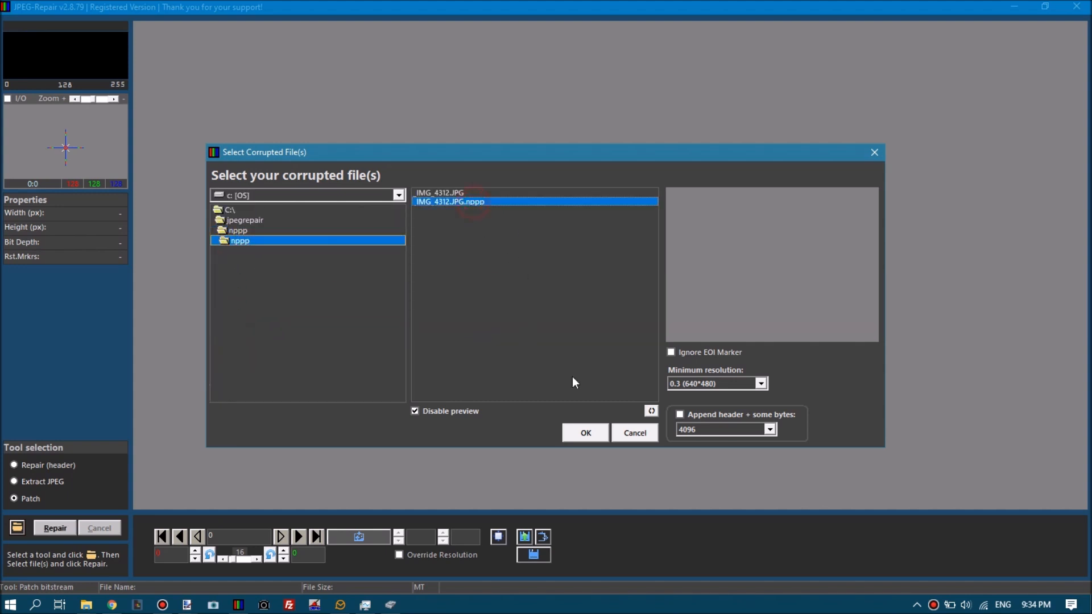
click(679, 415)
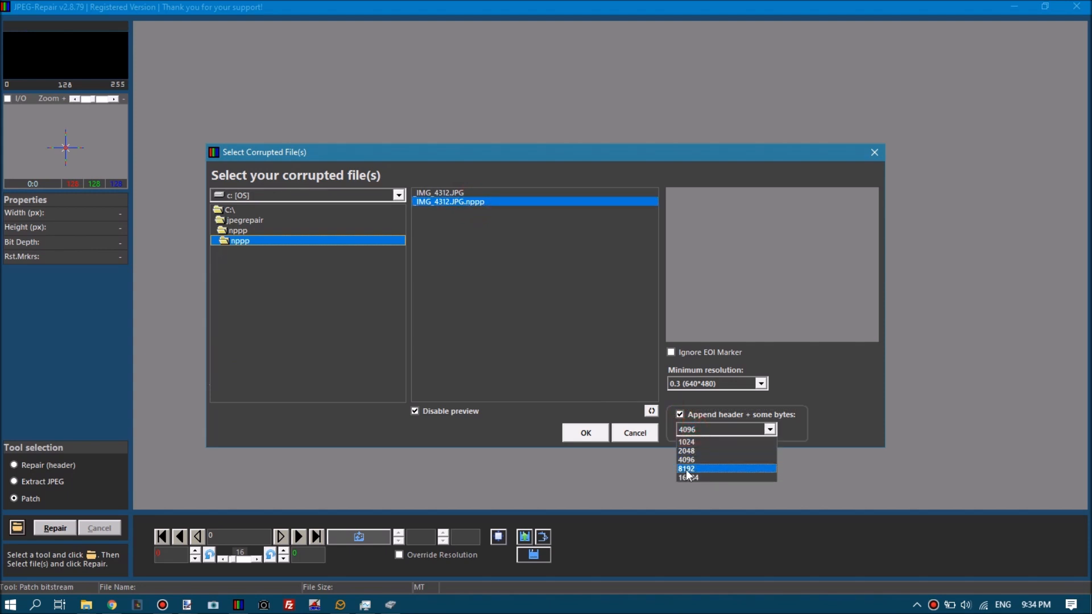
click(686, 468)
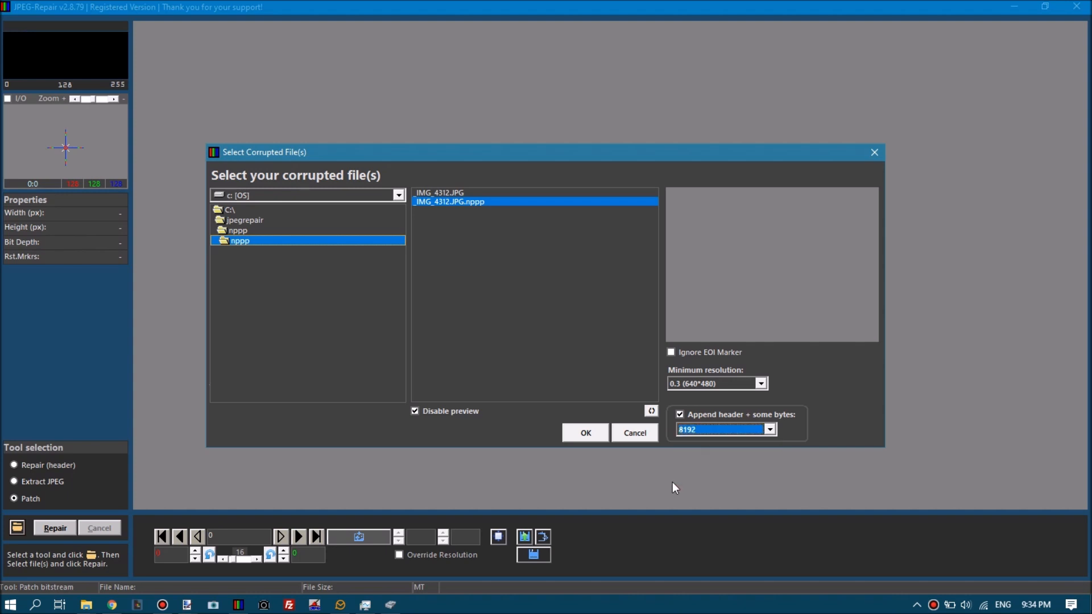
mouse_move(586, 438)
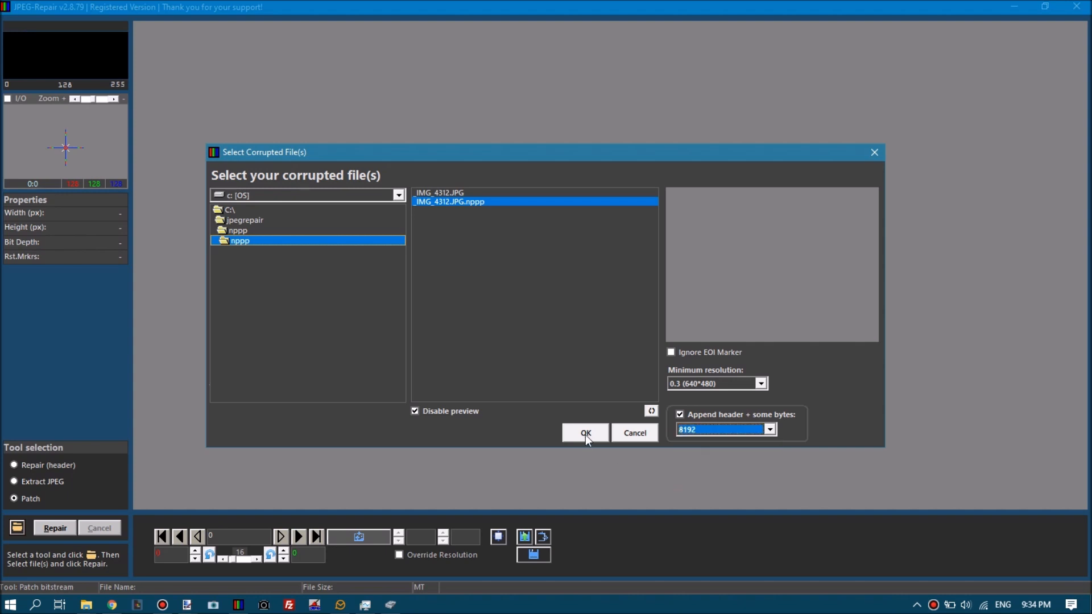
click(584, 432)
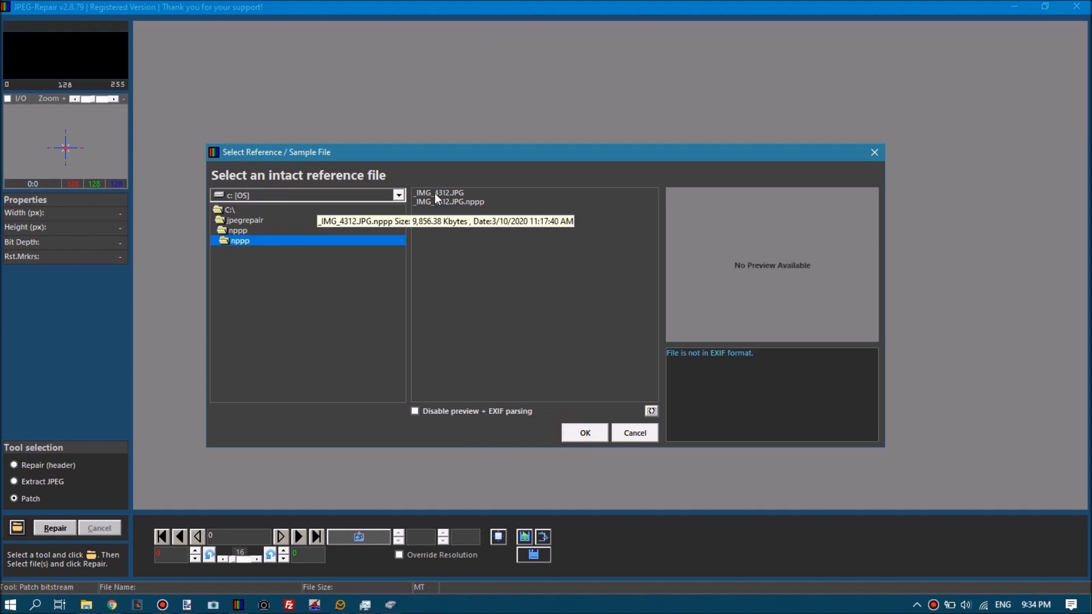
- Use _IMG_4312.JPG as the reference file to decode the patched image
click(439, 193)
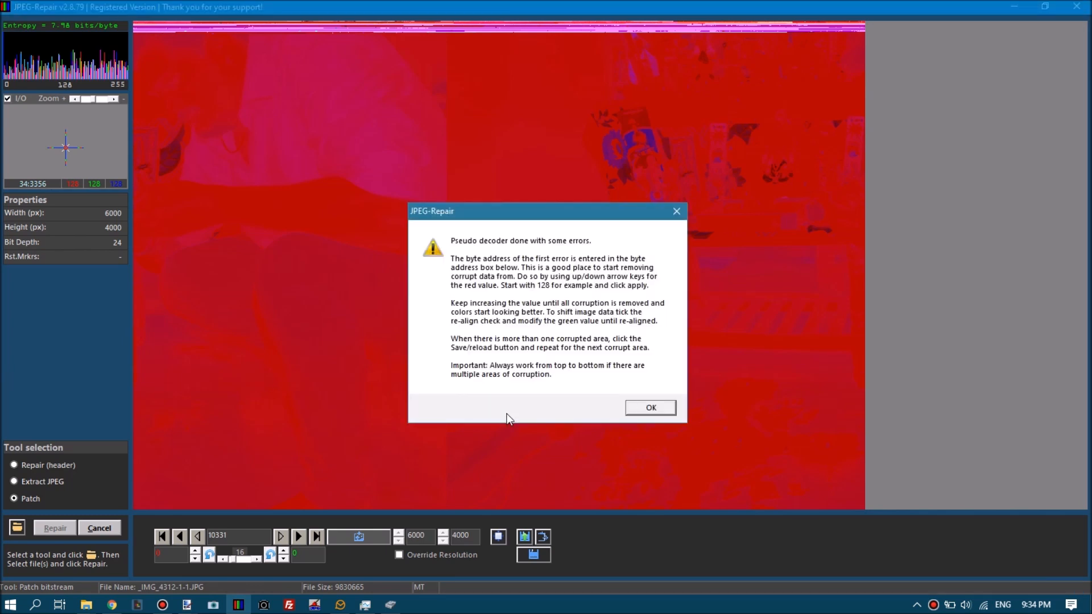
- Dismiss the decoder message and confirm entering a patch value manually
click(649, 407)
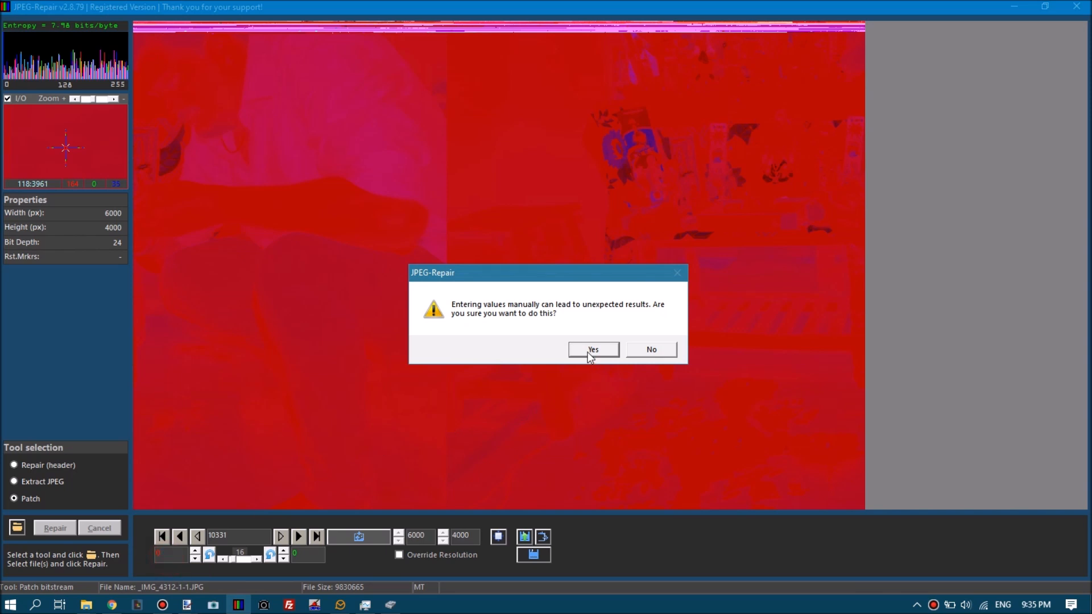
click(591, 348)
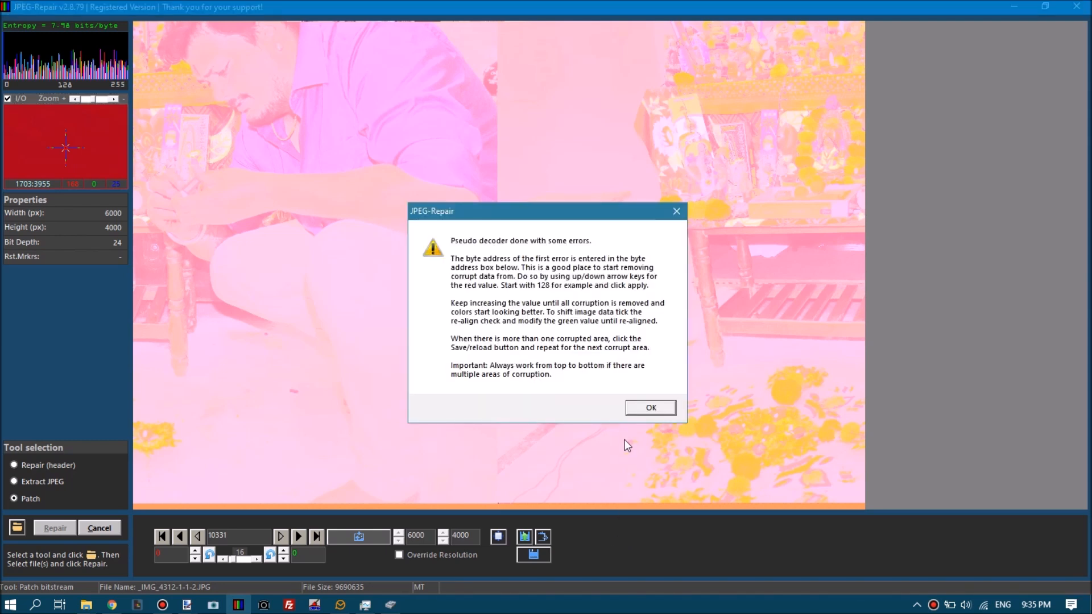
- Close the 'Pseudo decoder done with some errors' message box
click(648, 407)
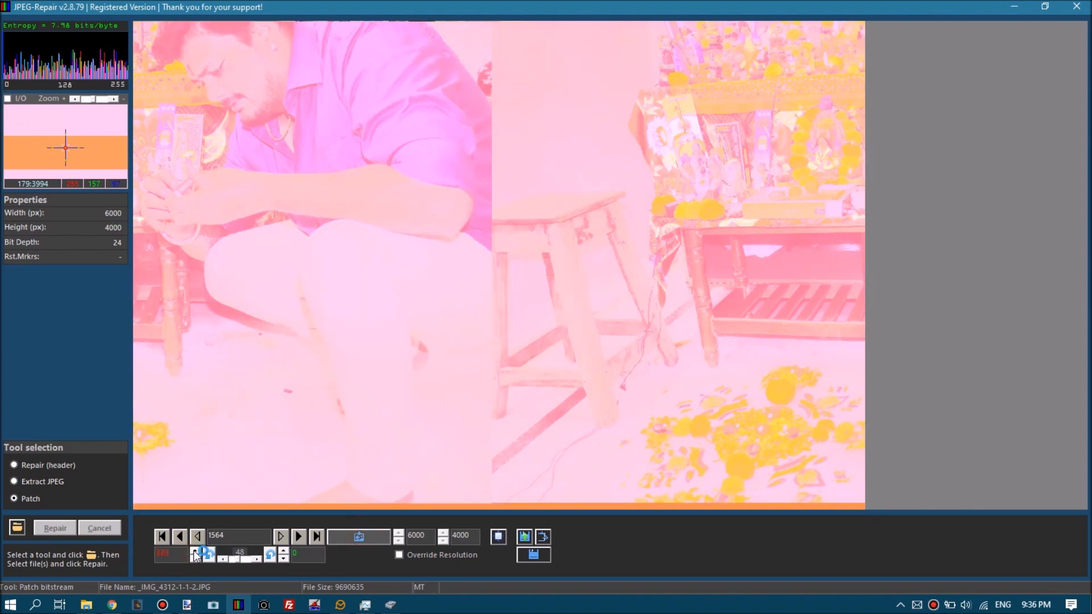
- Raise the patch value with the spinner until the altar and man align
click(197, 550)
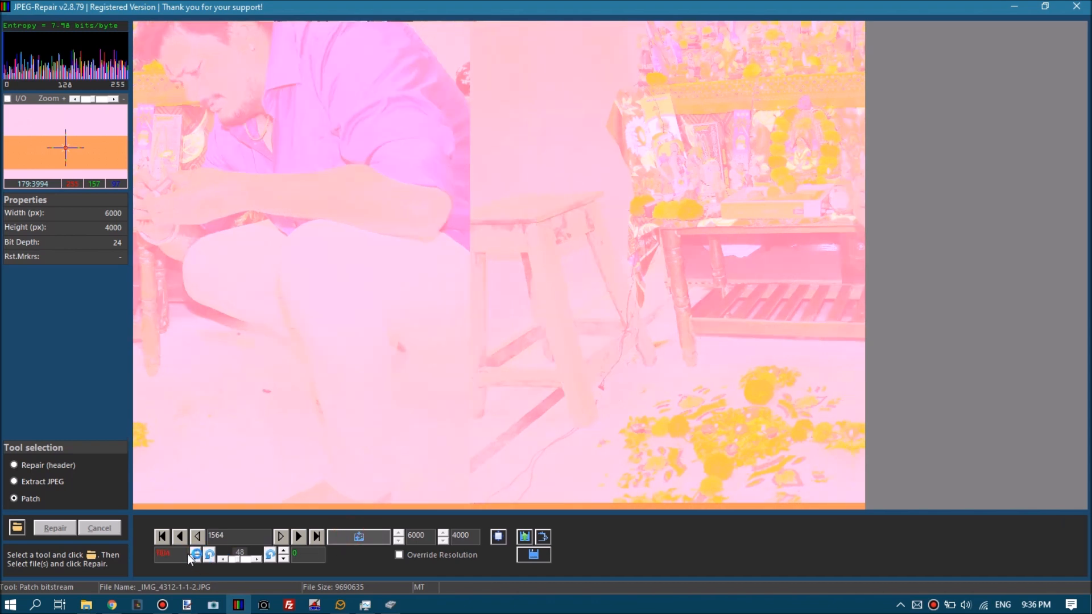
click(195, 549)
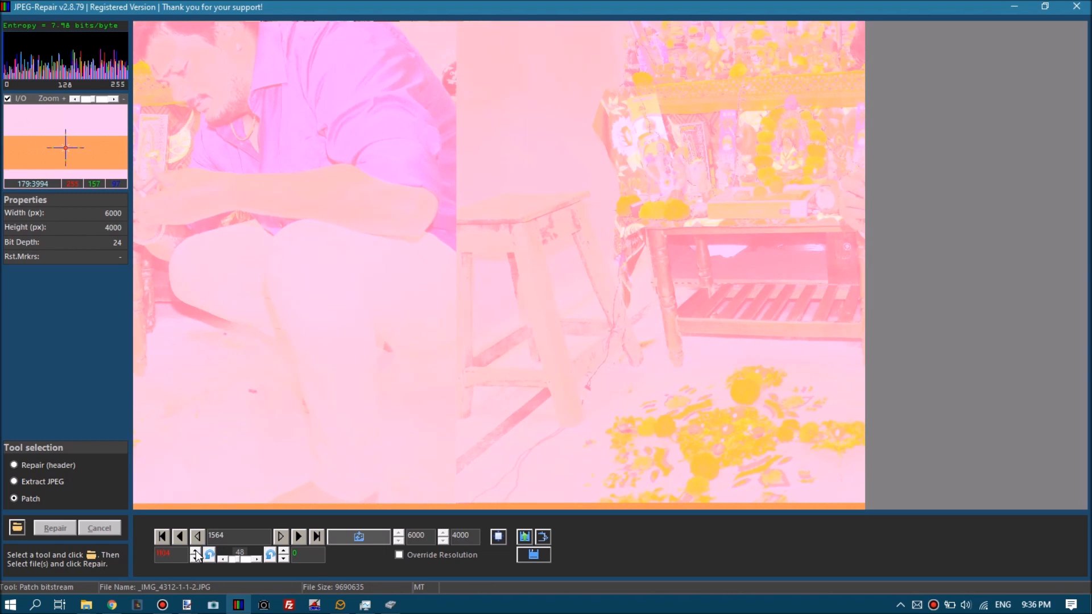
click(7, 97)
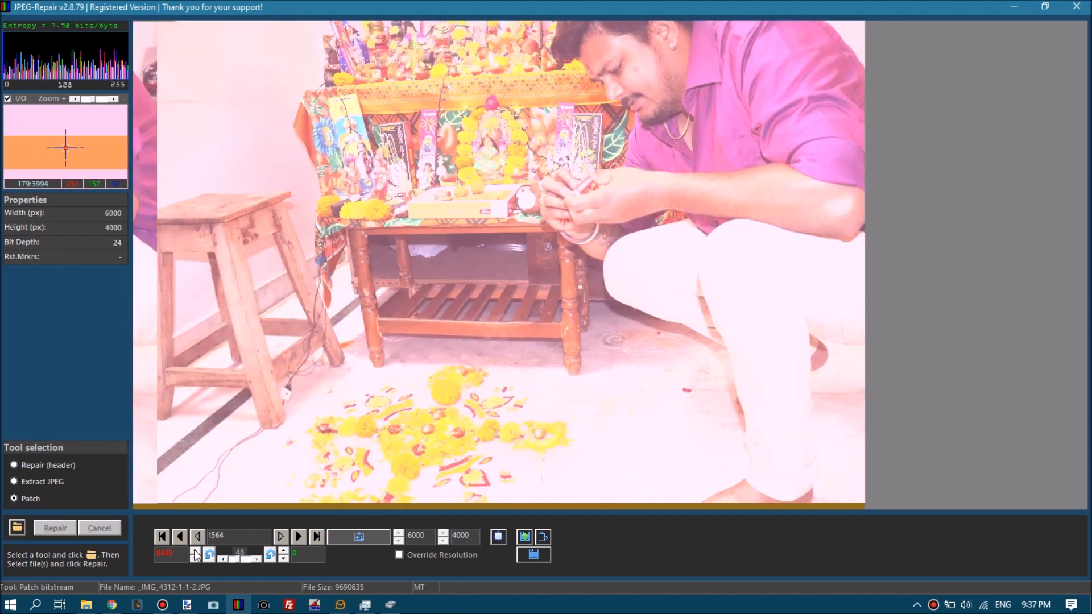
- Keep adjusting the bitstream patch value until the pink cast becomes natural colour
click(358, 536)
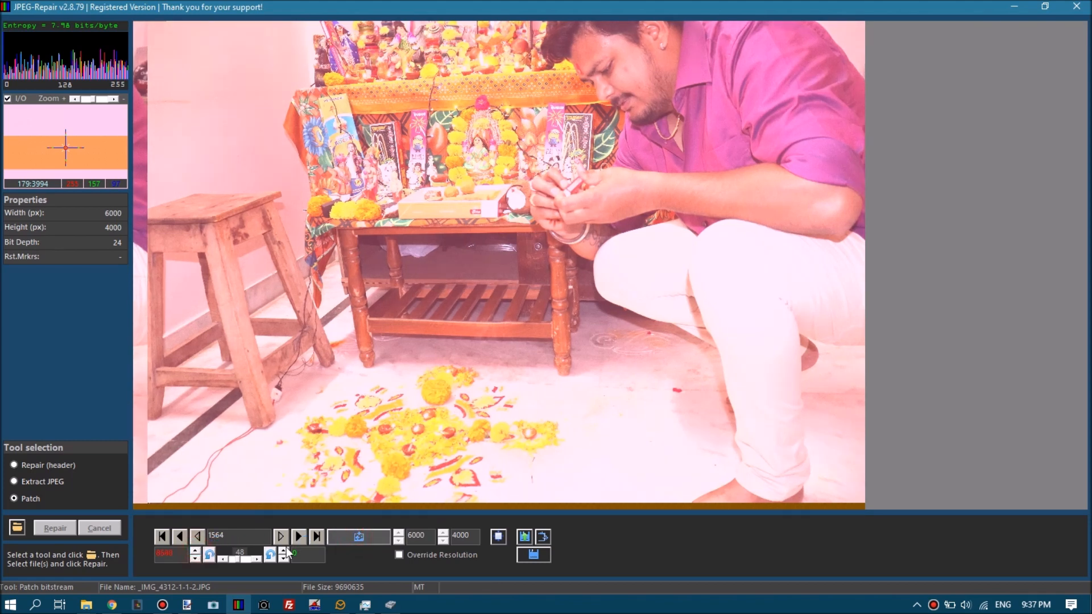
click(196, 549)
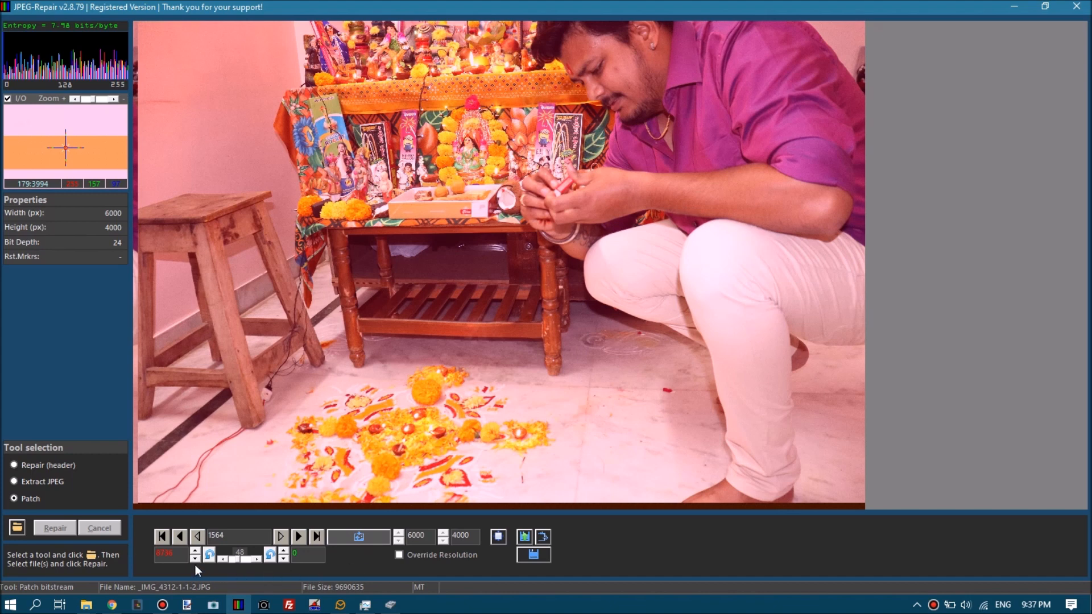
click(359, 536)
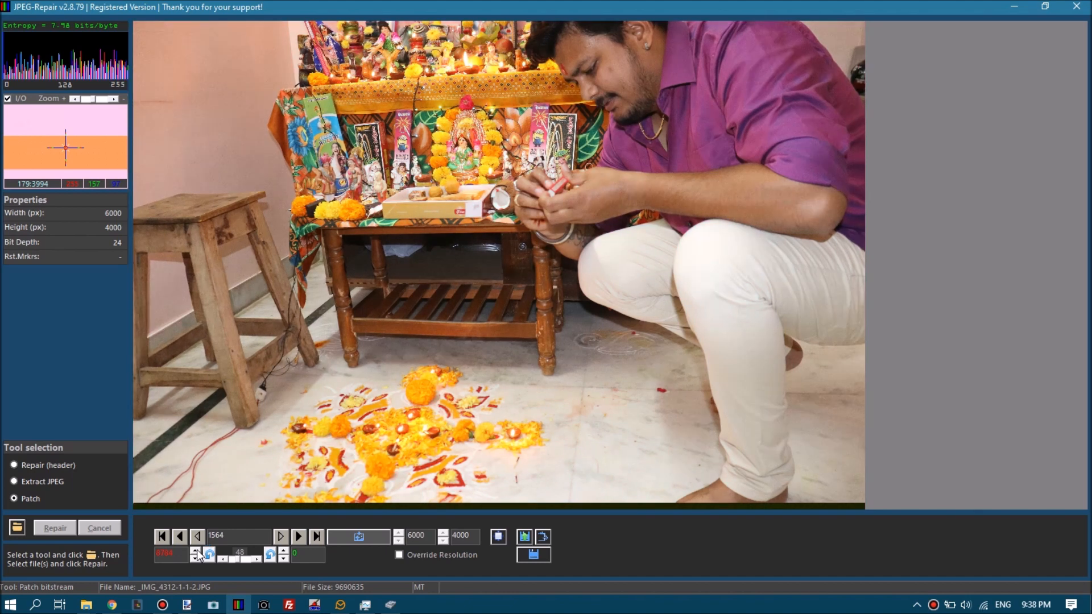
mouse_move(232, 561)
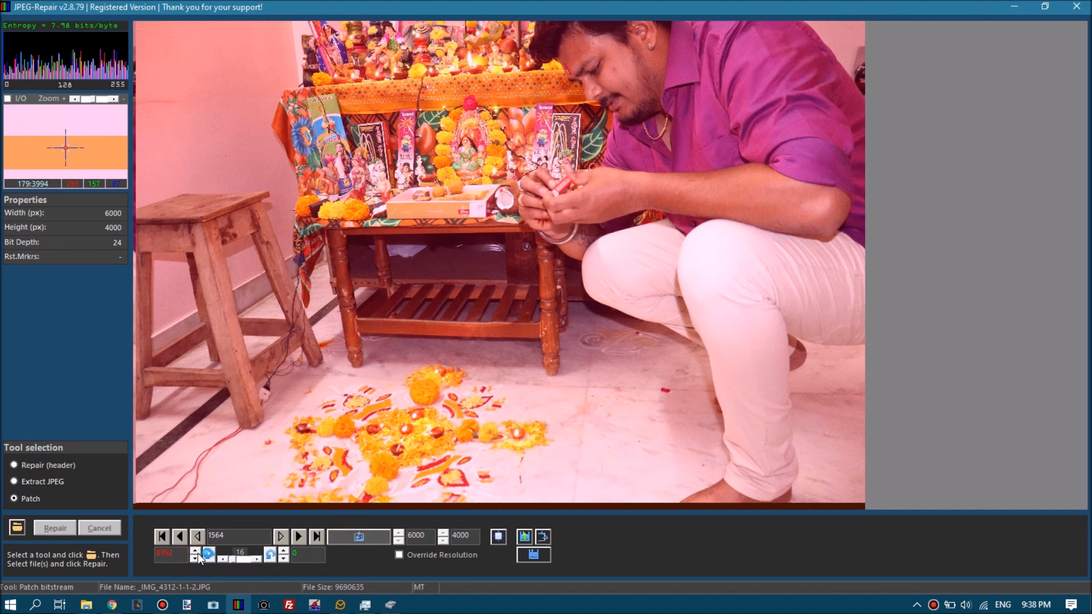
click(195, 550)
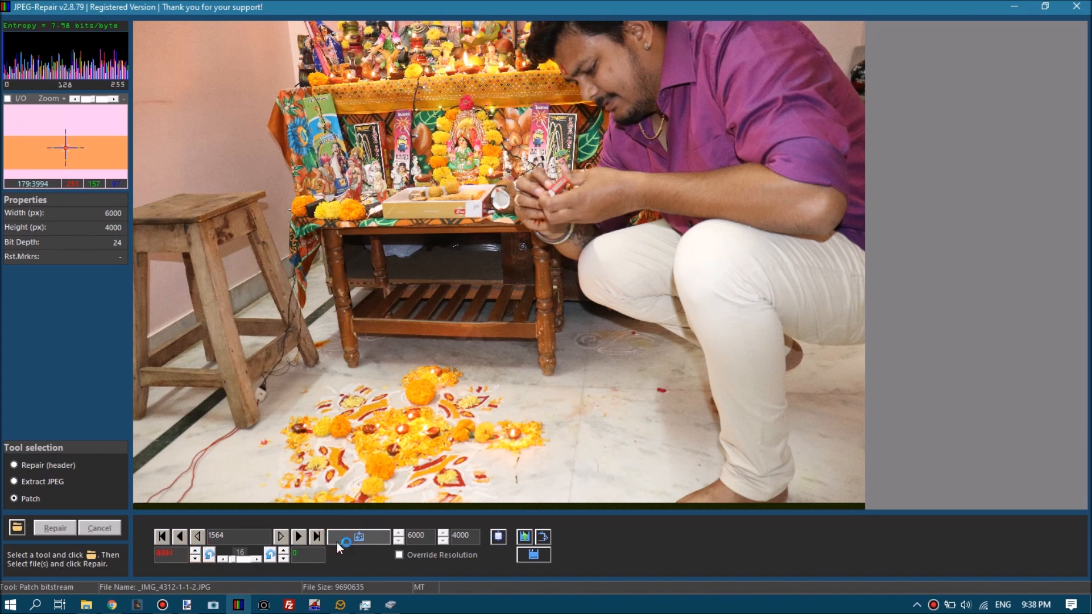
click(359, 536)
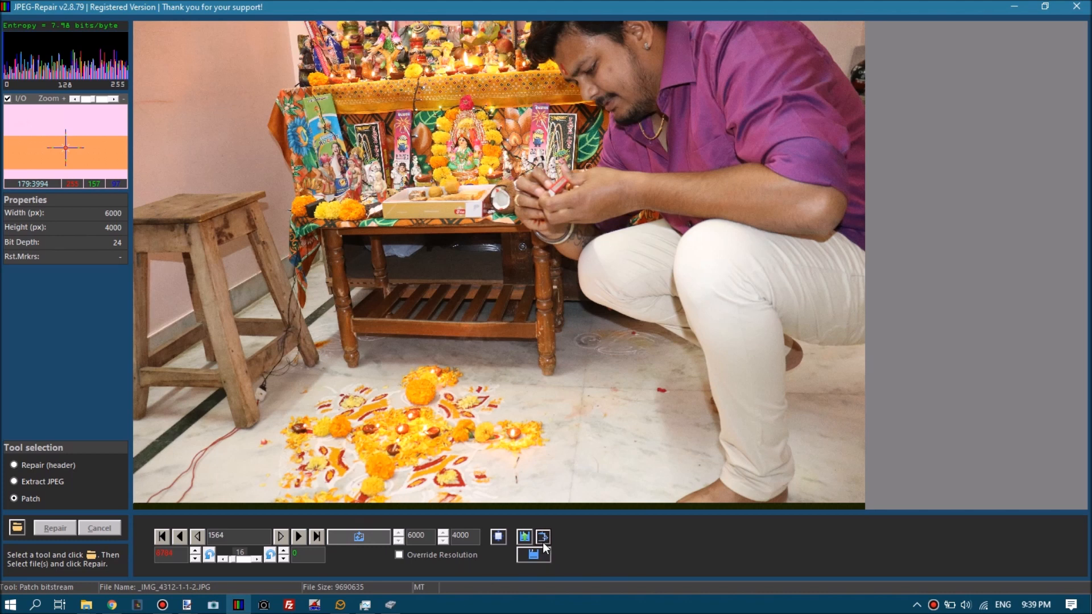
mouse_move(542, 537)
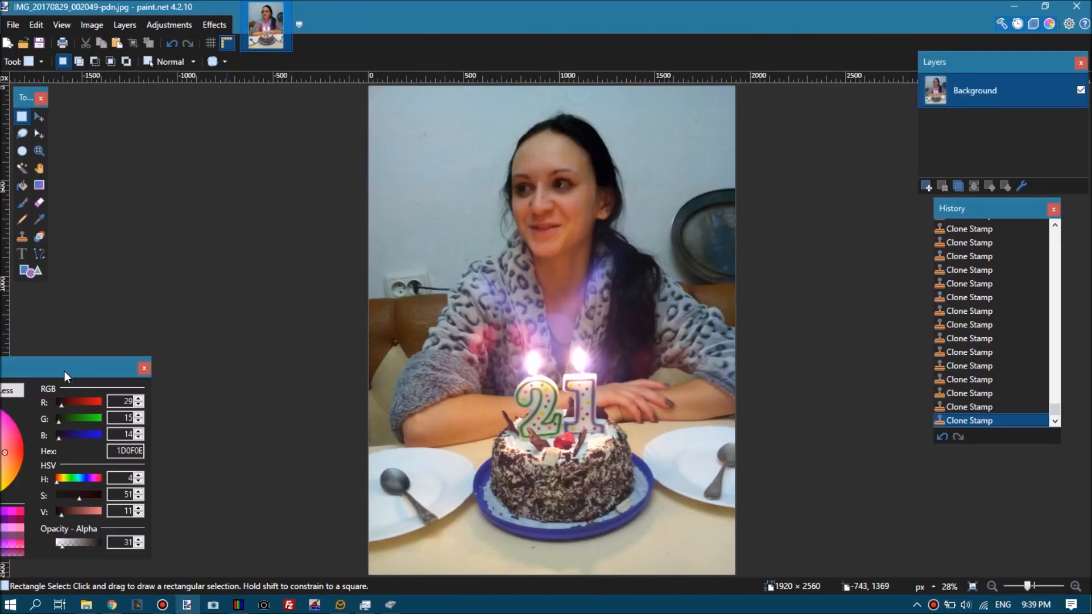
- Paste the repaired altar photo into a new 6000×4000 paint.net image
click(35, 24)
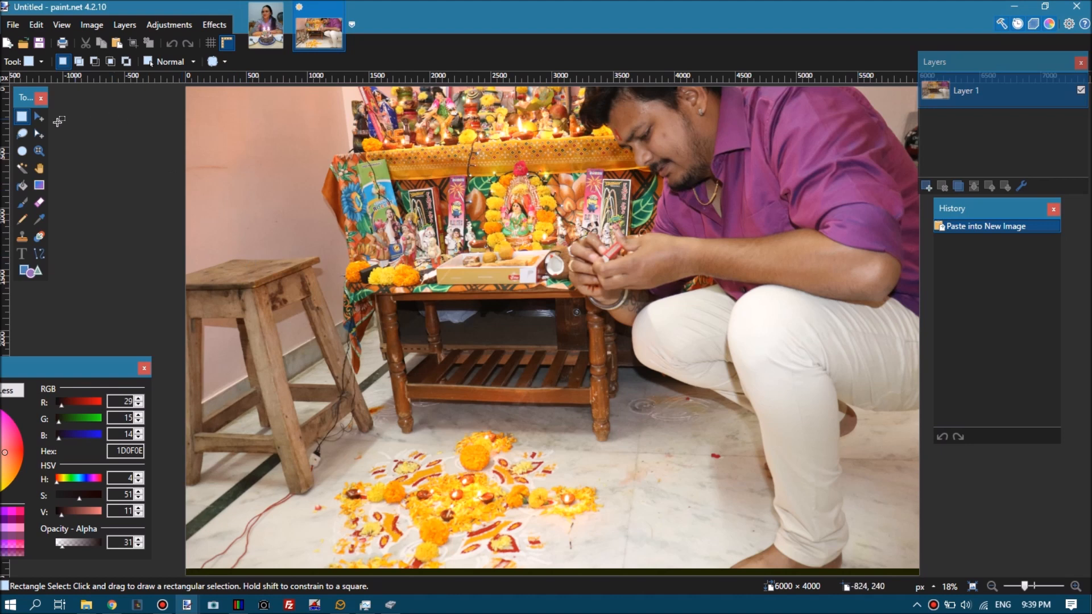
mouse_move(184, 83)
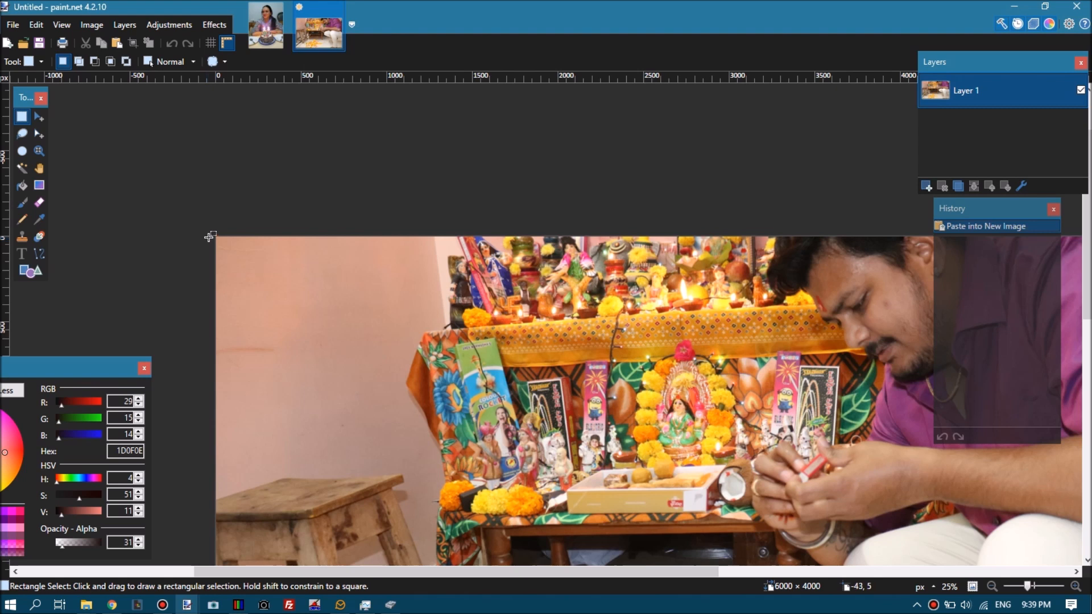
- Crop the photo to 6000×3933 without the dark edge strip, then auto-level it
drag(211, 236, 221, 236)
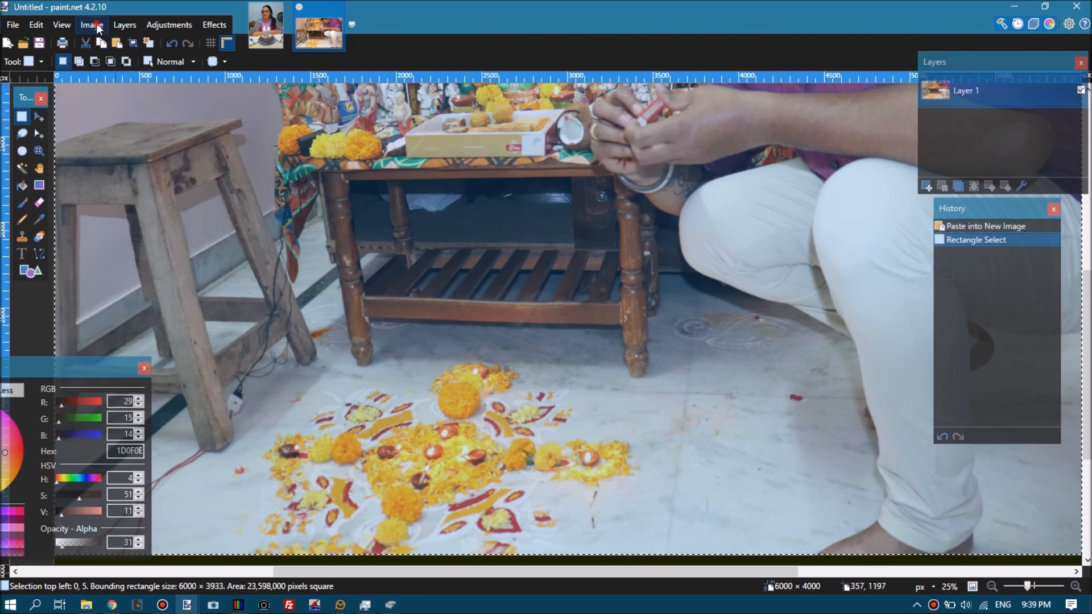
click(91, 24)
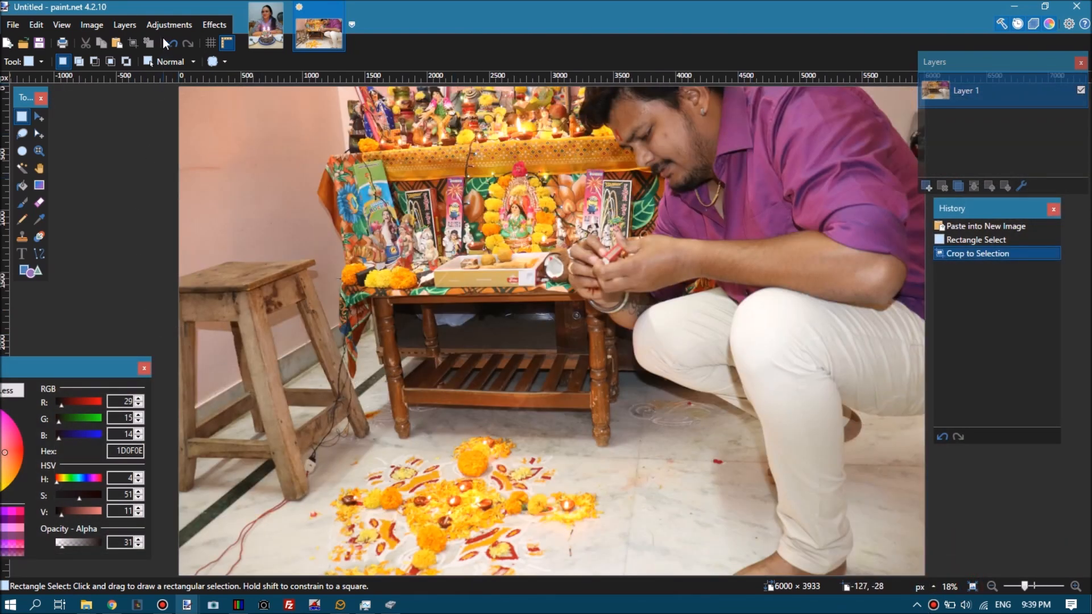
click(168, 24)
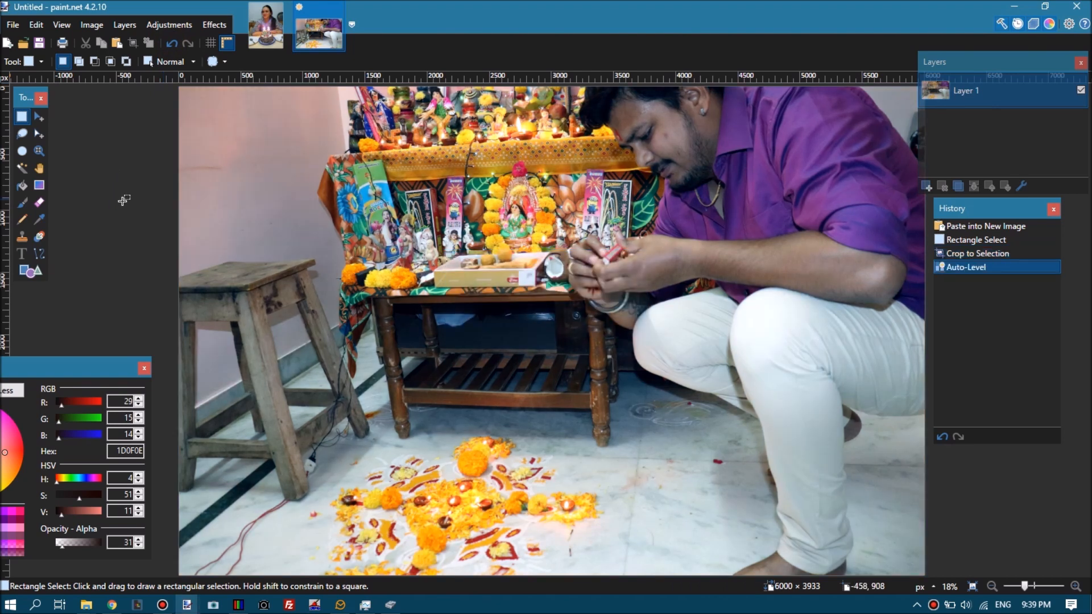
click(35, 24)
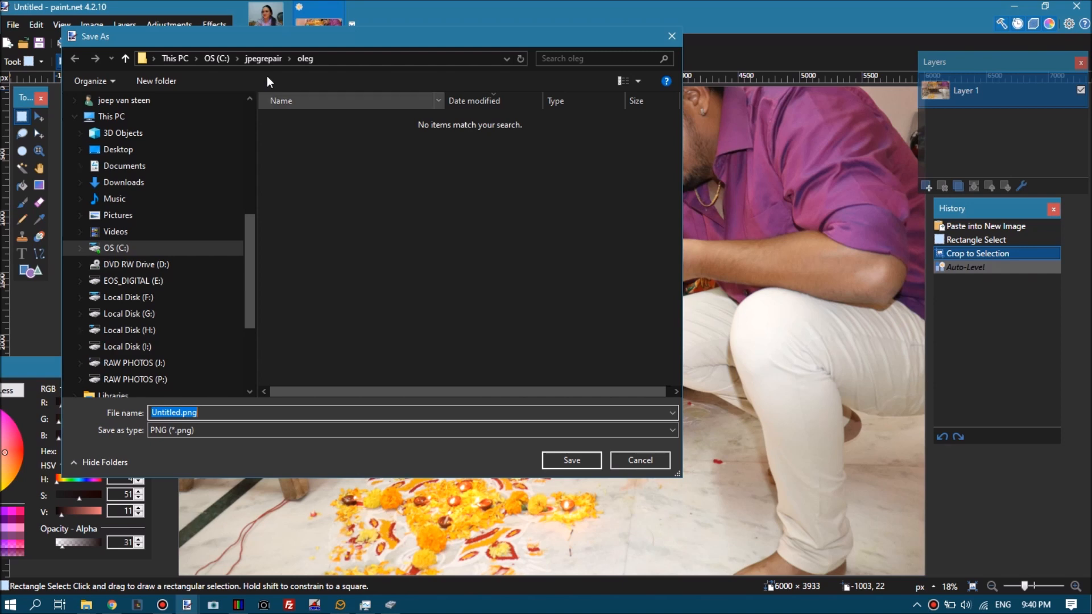
- Save the photo as Untitled.jpg in JPEG format into C:\jpegrepair\nppp\nppp
click(263, 58)
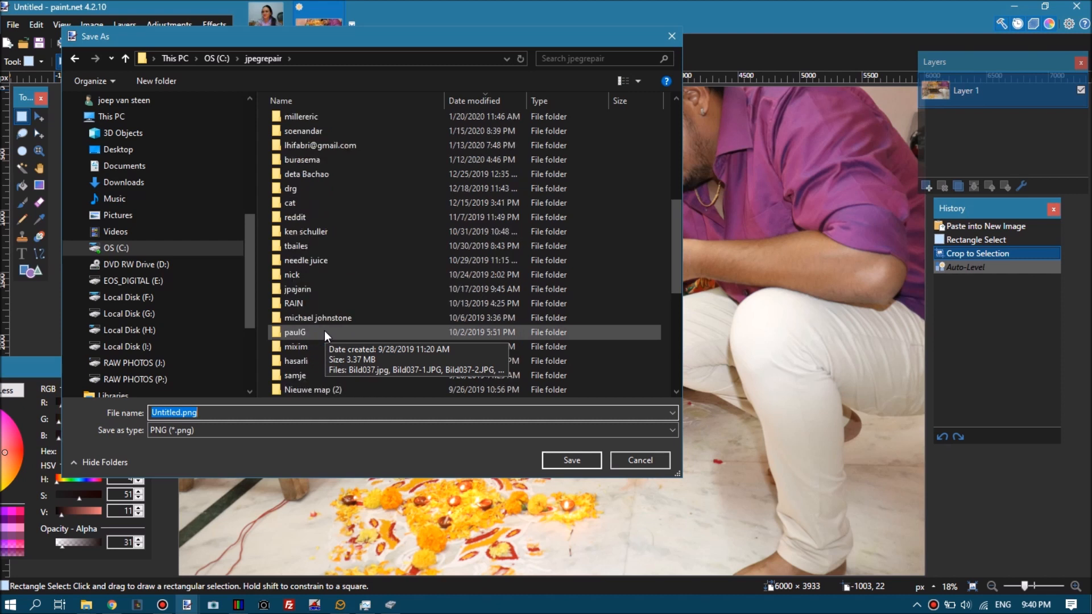
scroll(down, 3)
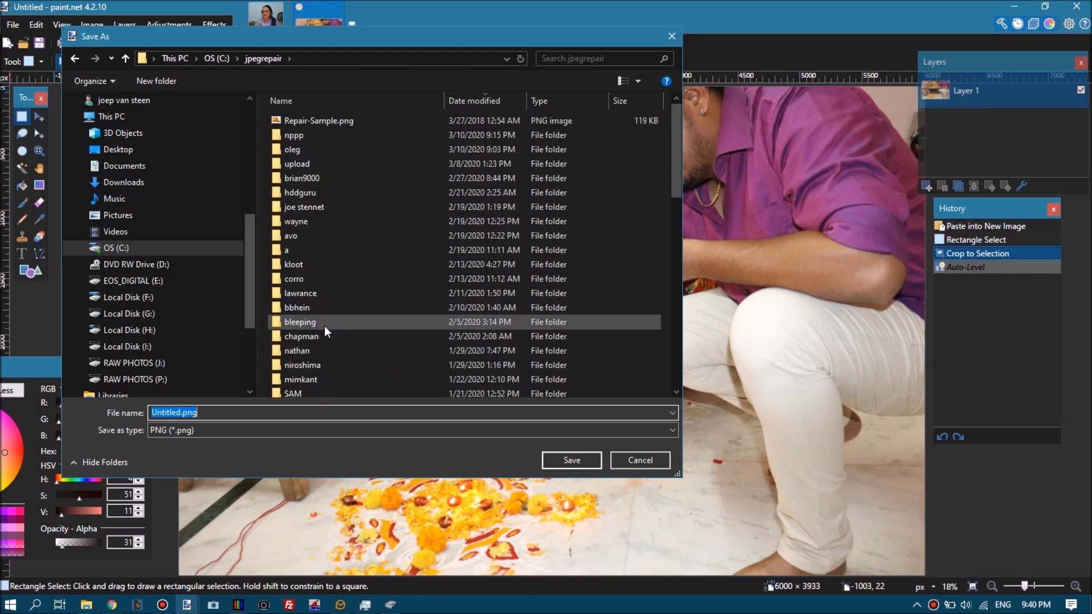
double_click(294, 136)
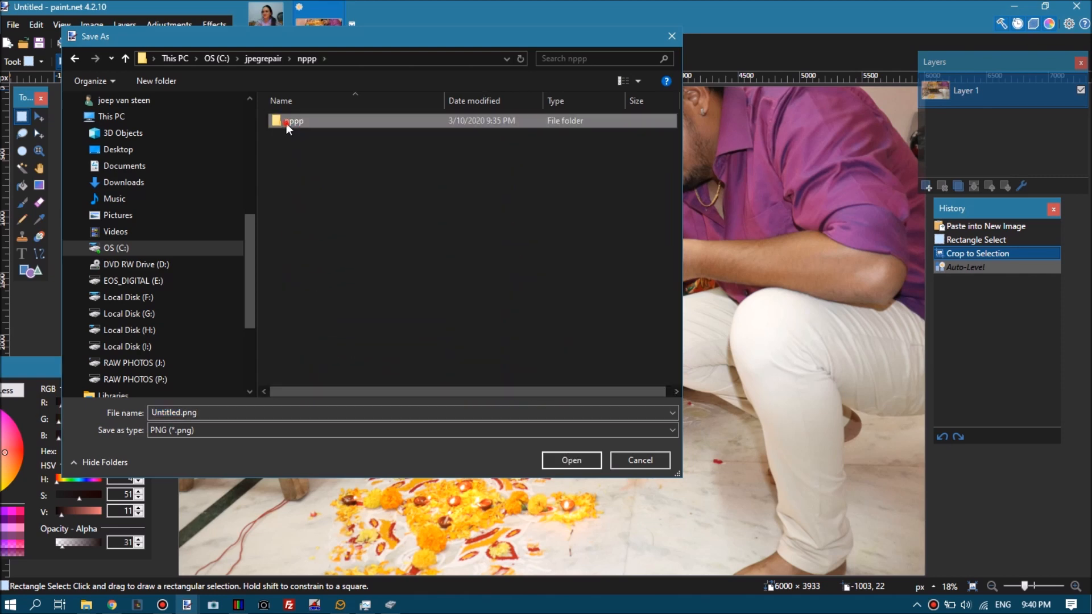
double_click(294, 120)
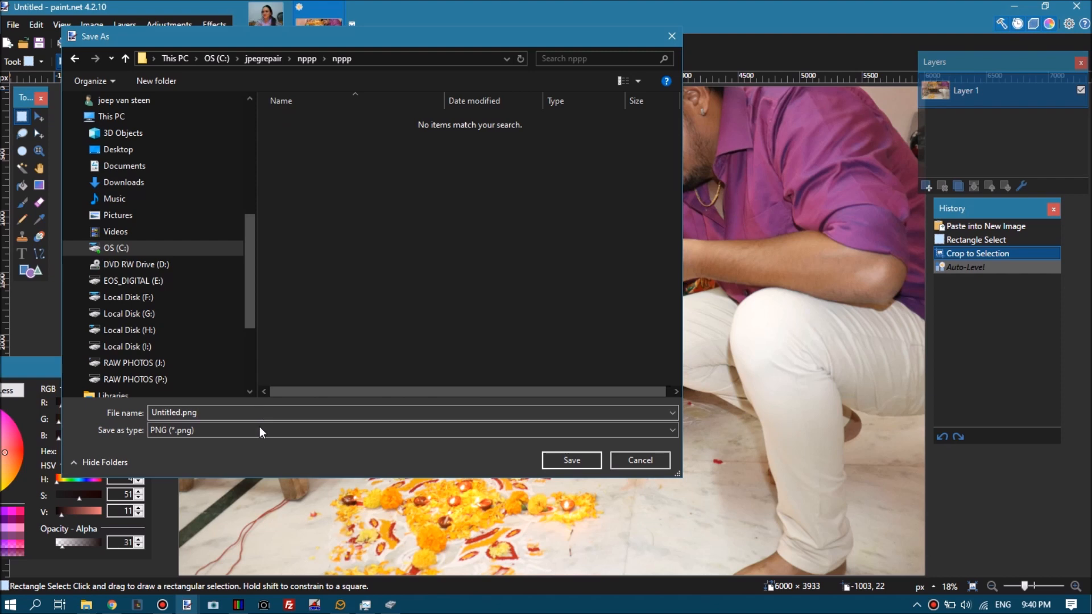
click(409, 430)
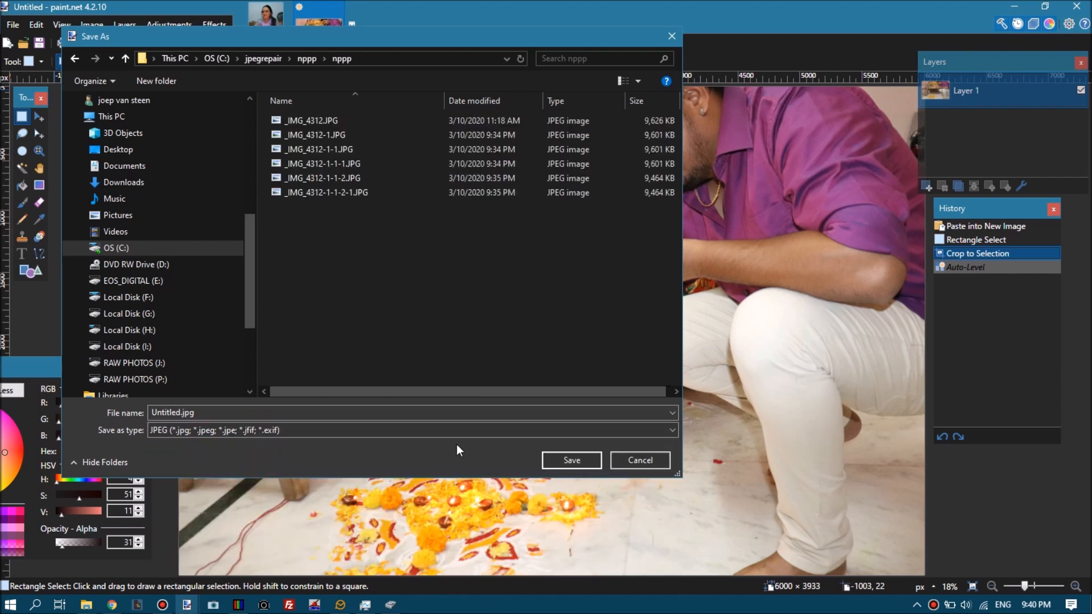
click(570, 459)
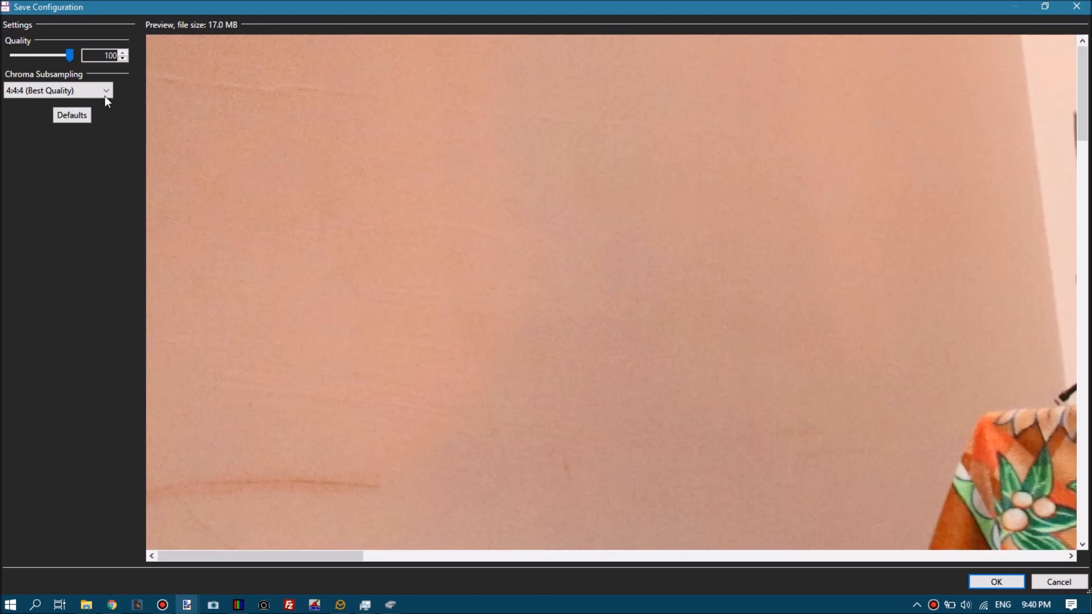
- Set chroma subsampling to 4:2:2 at quality 100 and confirm the JPEG save
click(58, 91)
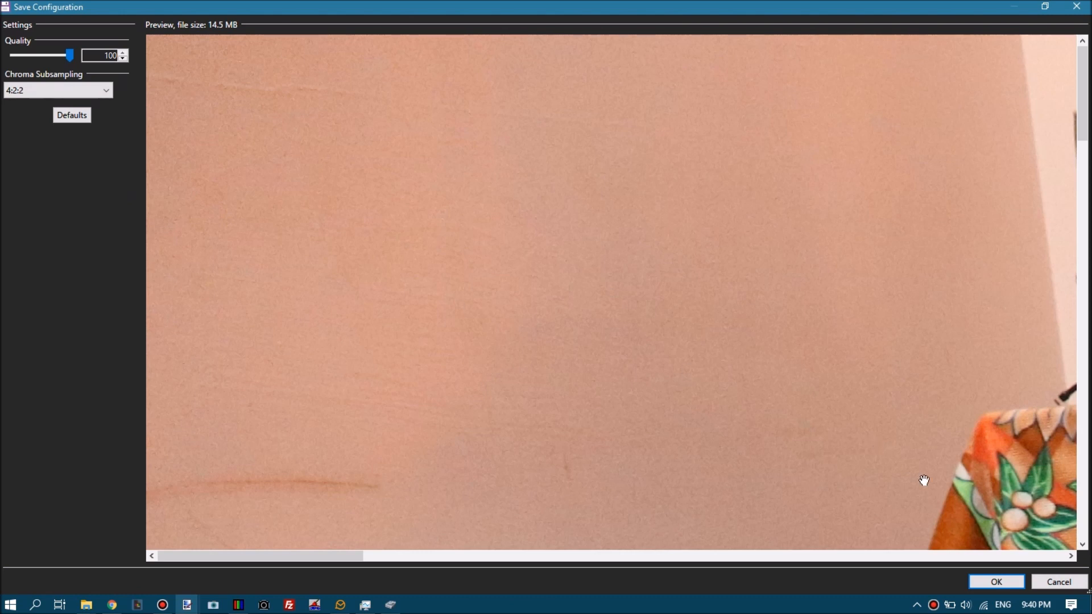
click(993, 581)
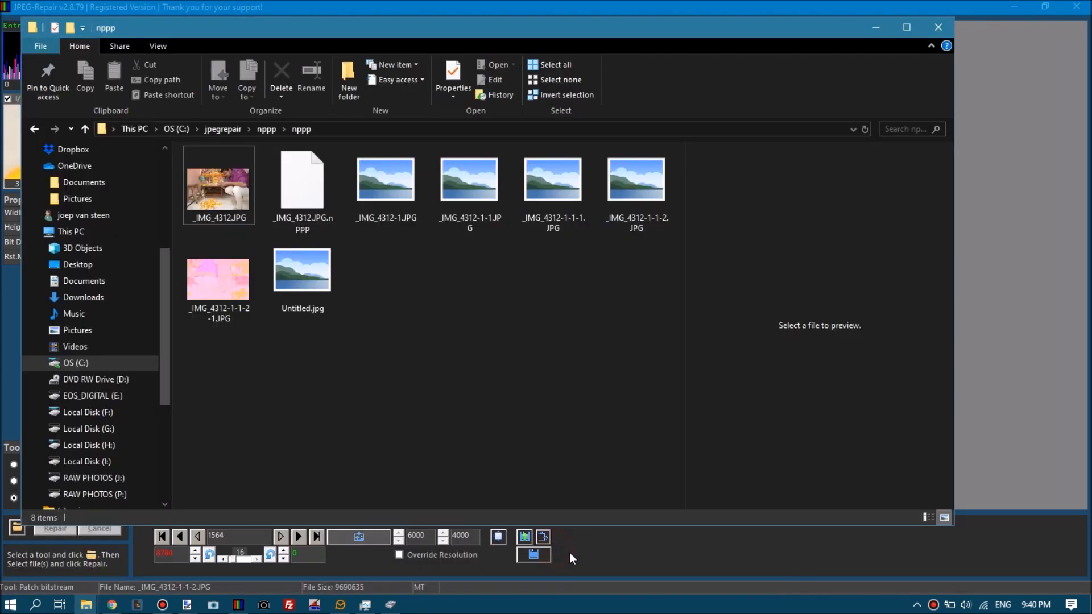
- Open Untitled.jpg from the nppp folder in Windows Photo Viewer to verify its colours
click(302, 270)
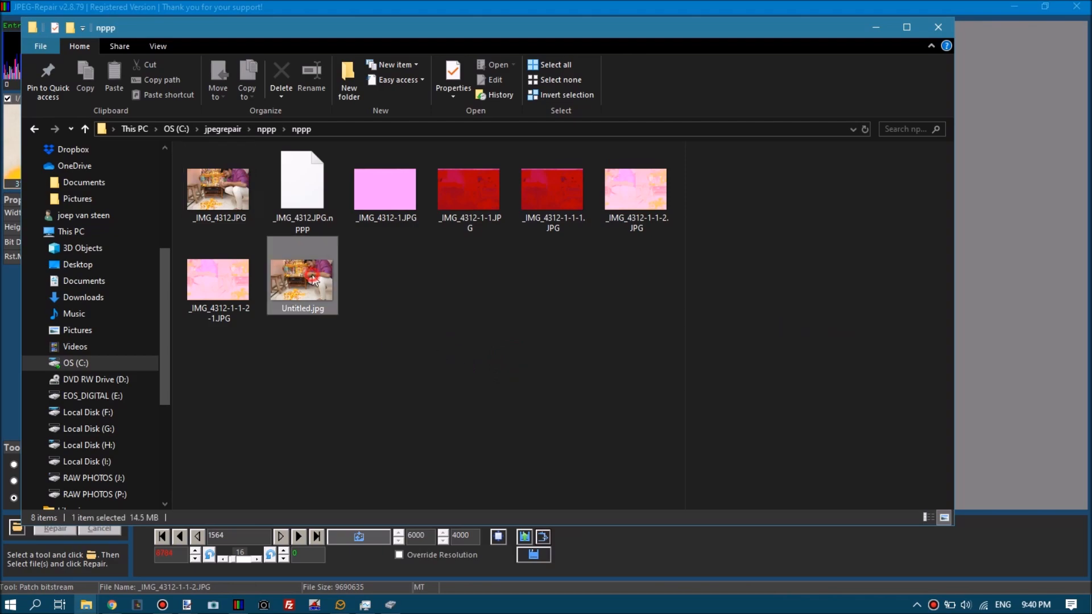
double_click(301, 277)
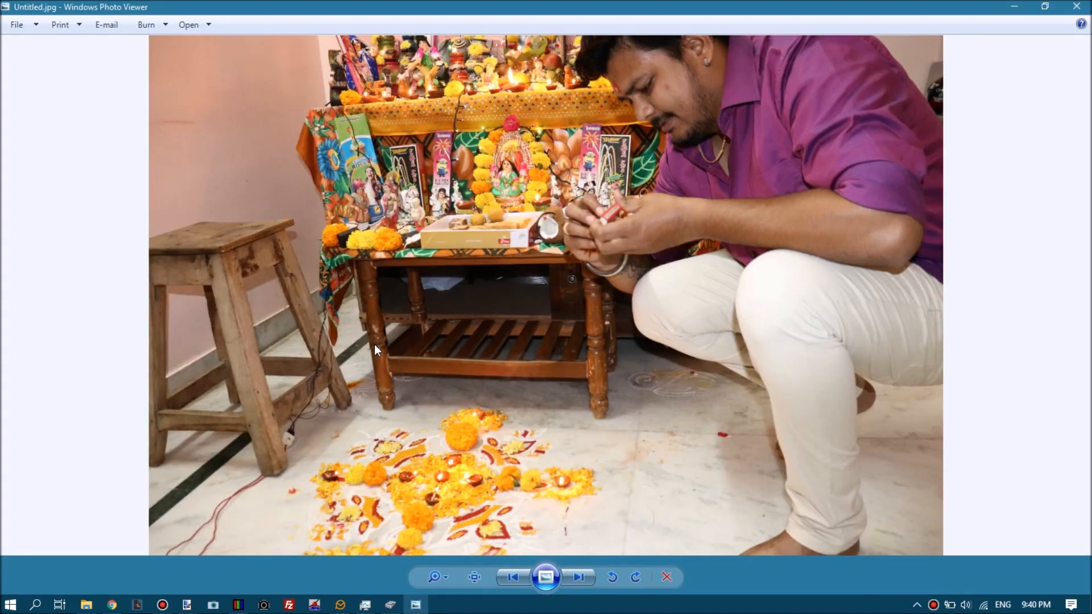